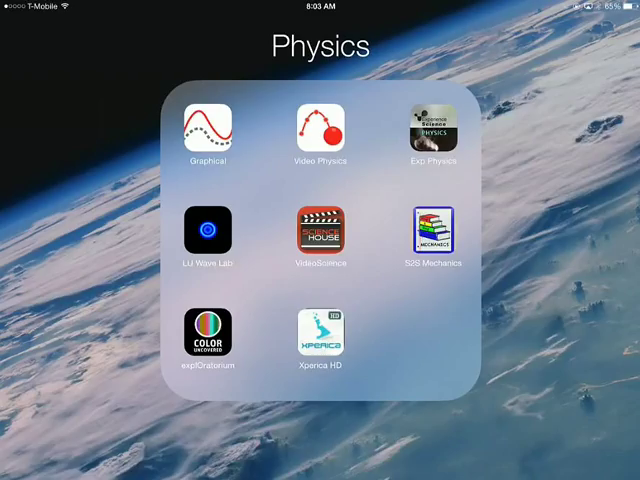
Launch Graphical Analysis and start creating a new experiment.
click(208, 130)
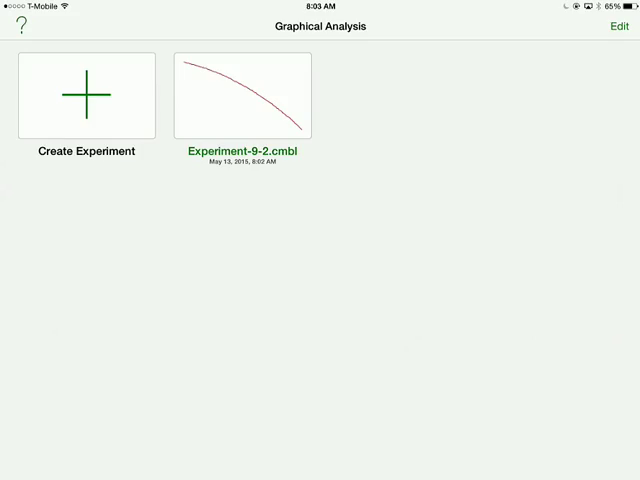
click(86, 96)
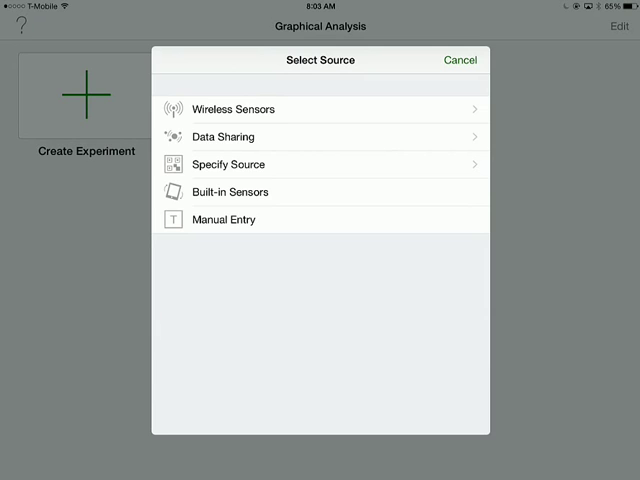
Choose manual entry, name columns Time (s) and Position (m), and begin entering values.
click(224, 220)
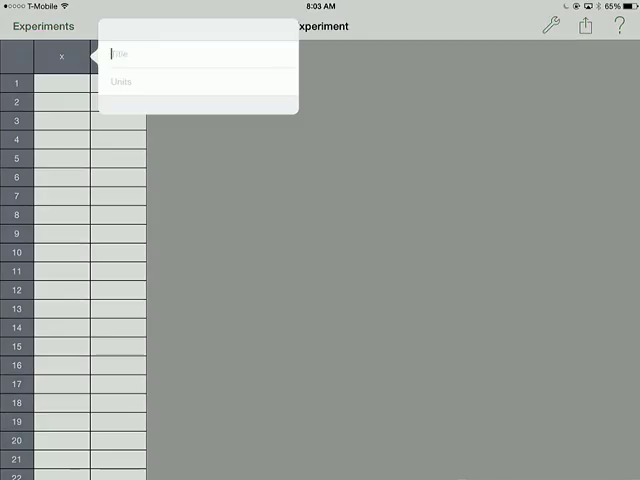
text(1)
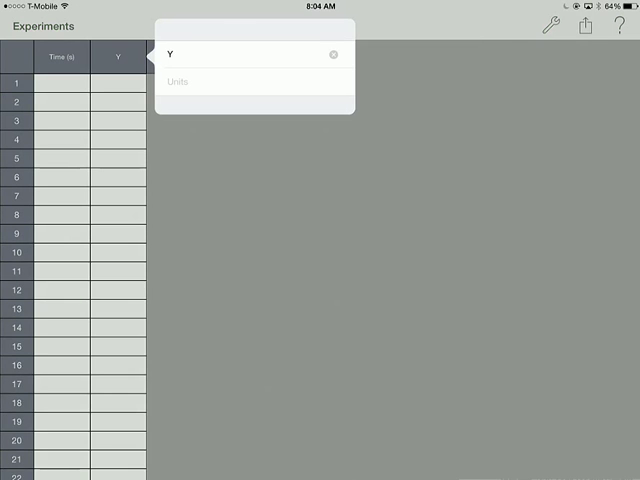
text(Position (m)
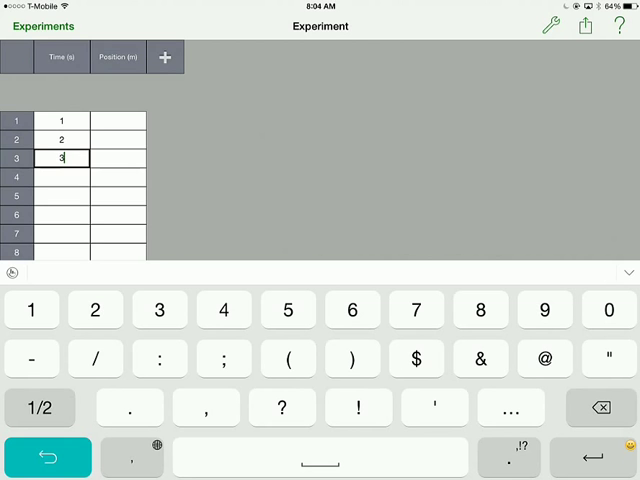
text(4)
click(118, 194)
text(25)
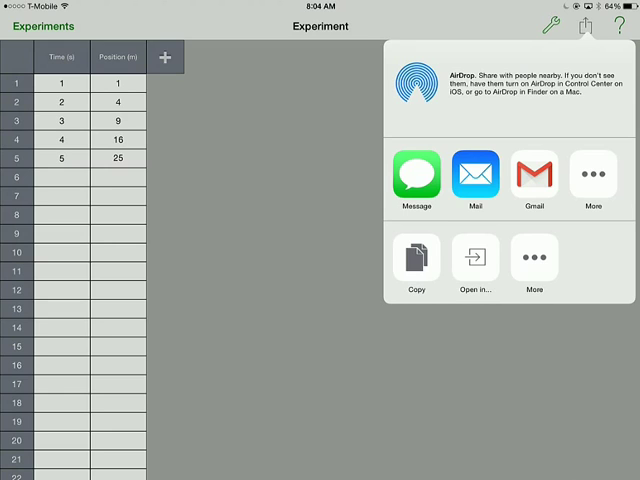
Start sharing the experiment data as a message, then cancel it unsent.
click(416, 176)
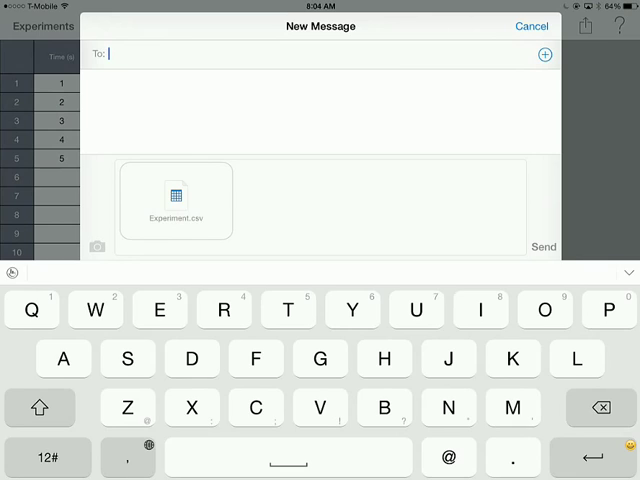
click(532, 26)
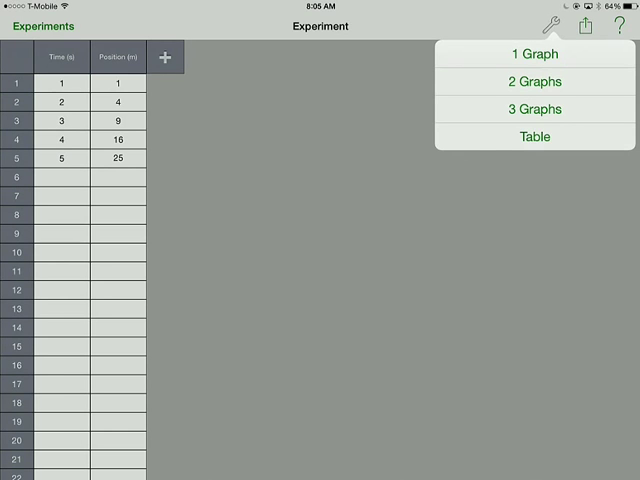
Show the Time–Position data as a single graph.
click(534, 54)
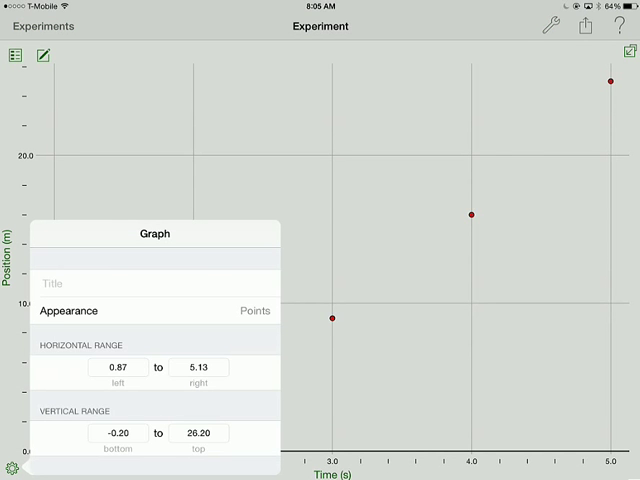
Title the graph 'Position Vs Time' and set its appearance to points only.
click(200, 368)
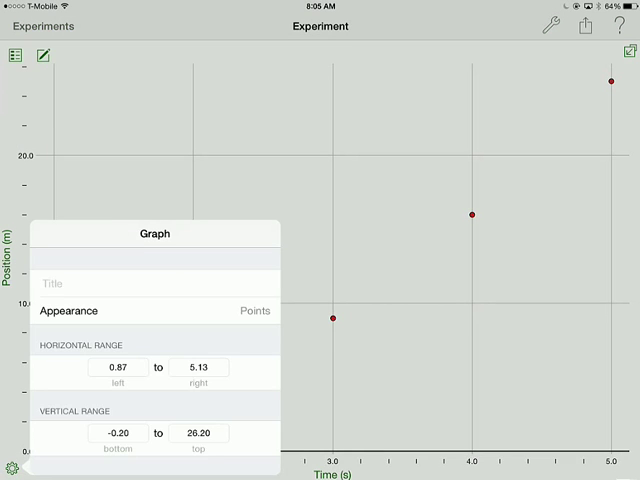
click(156, 284)
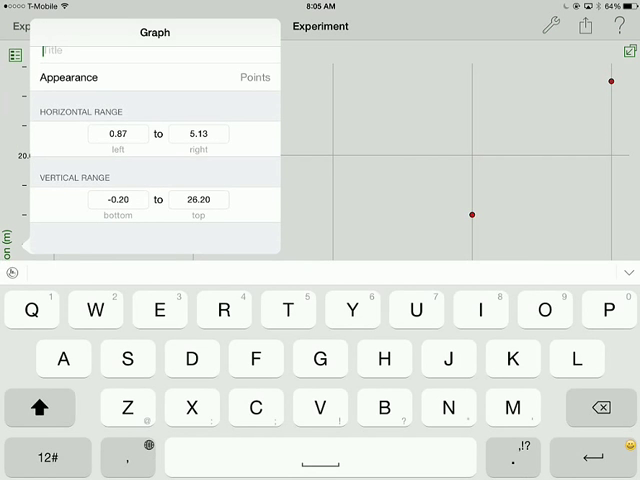
text(Positon)
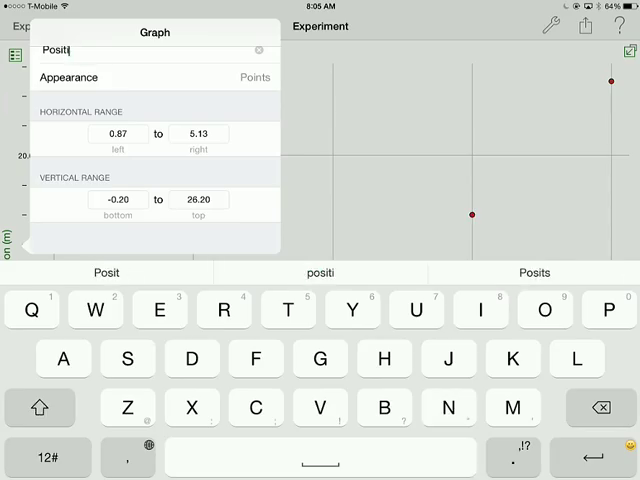
text(ion Va)
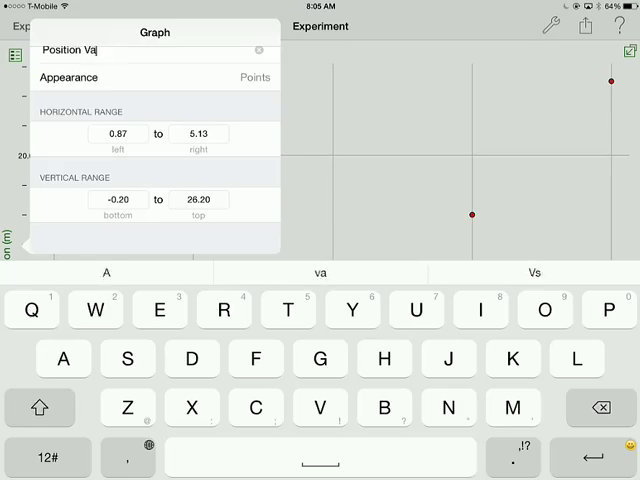
text(s T)
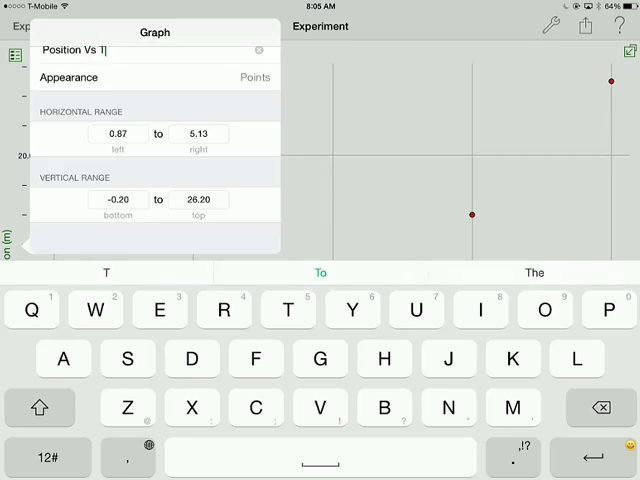
text(ime)
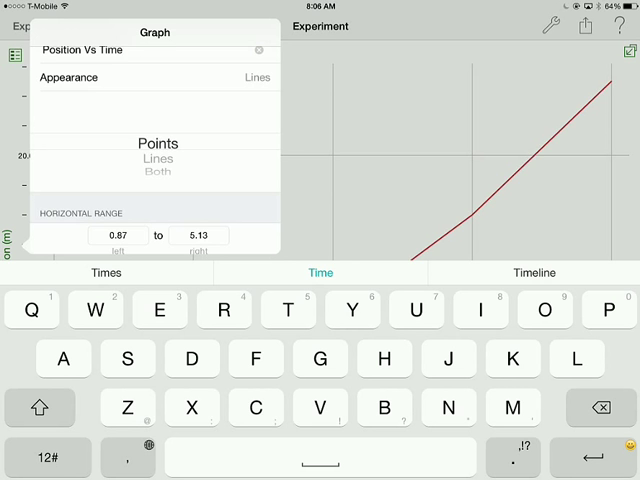
click(156, 142)
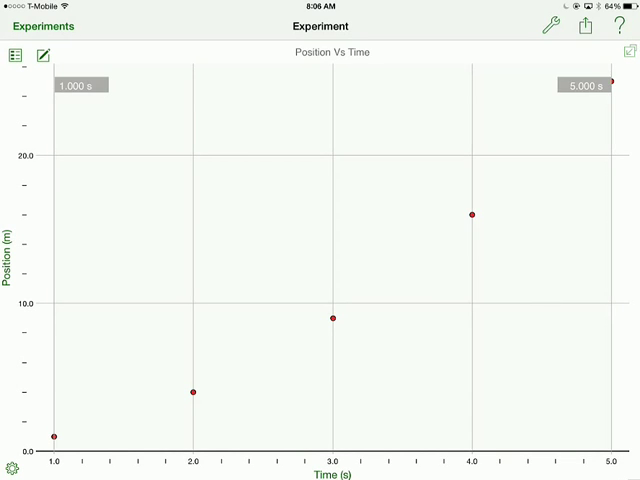
Apply a linear curve fit, then change it to quadratic and keep the curve.
click(472, 212)
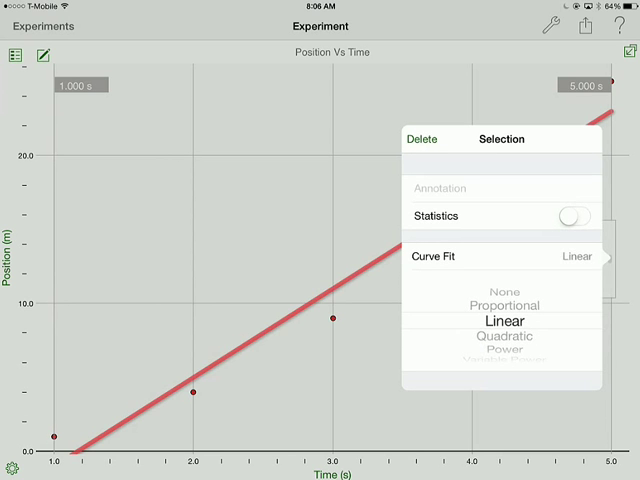
click(504, 320)
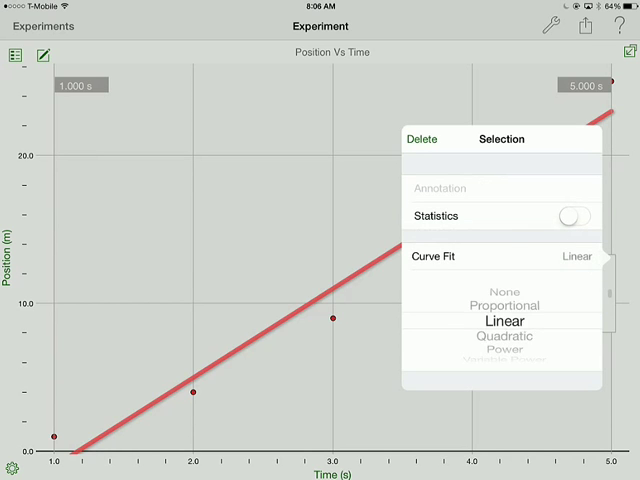
click(504, 336)
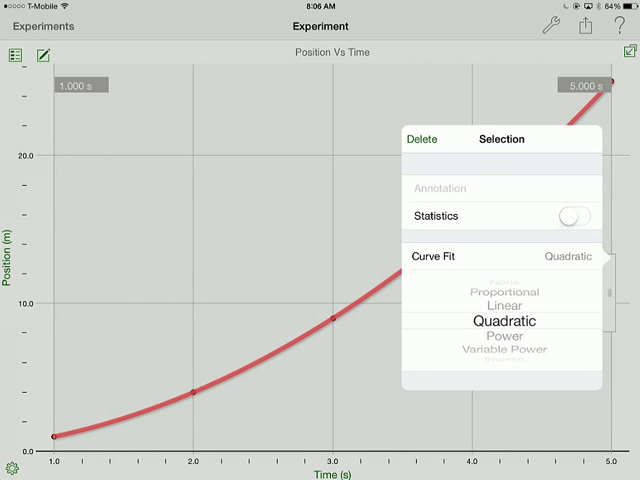
click(504, 320)
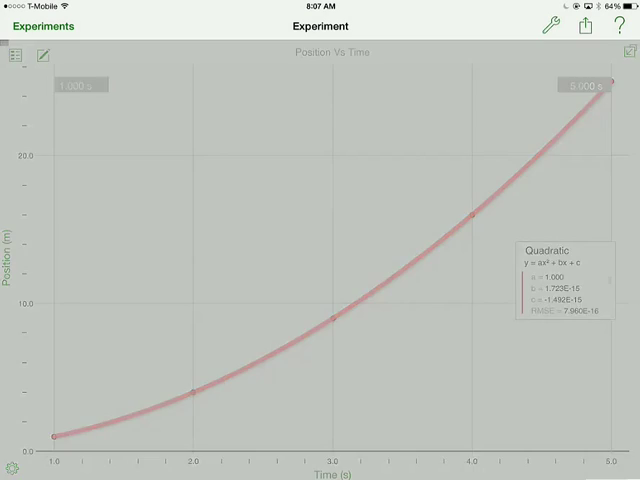
Add a new manual column named Time^2 with units s^2 to the table.
click(12, 54)
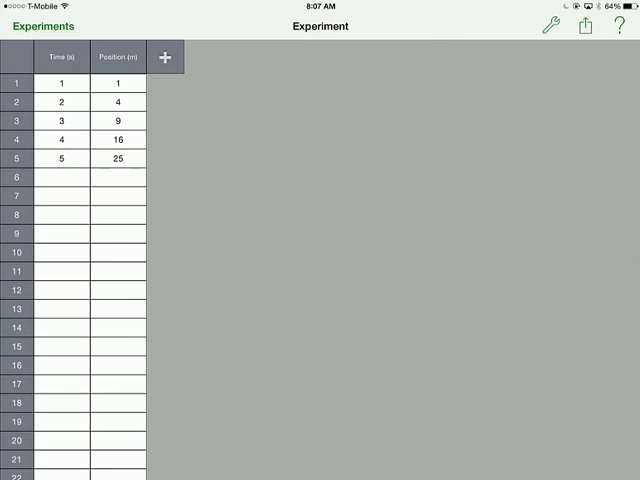
click(164, 56)
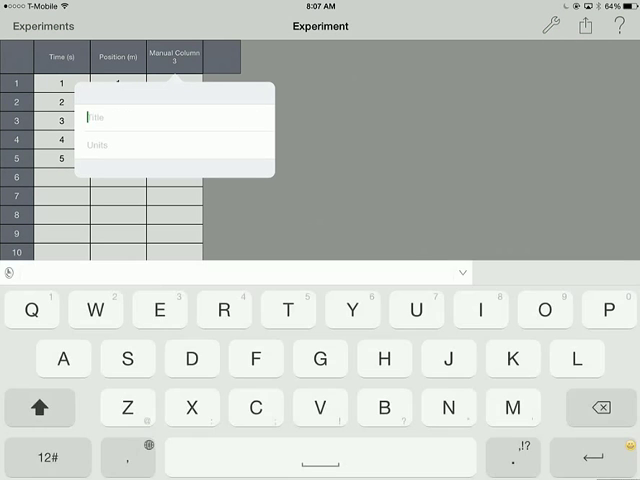
text(Time^2)
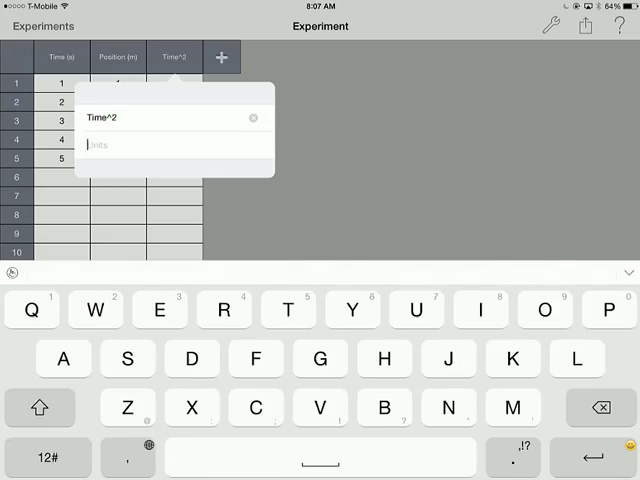
text(s)
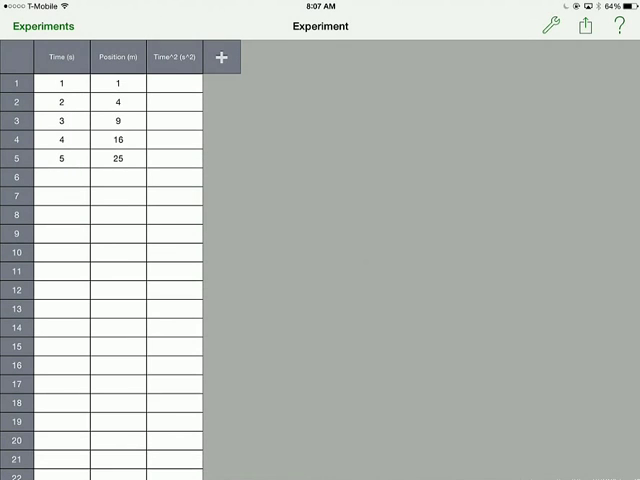
Enter the values 1, 4, 9, 16, 25 into the Time^2 column.
click(174, 84)
text(1)
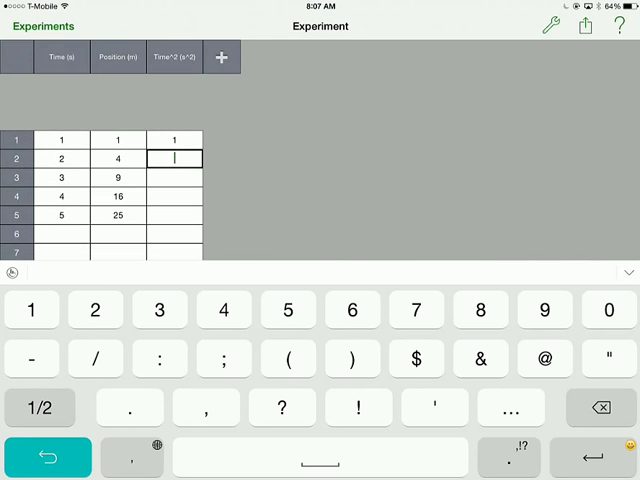
text(4)
click(174, 214)
text(25)
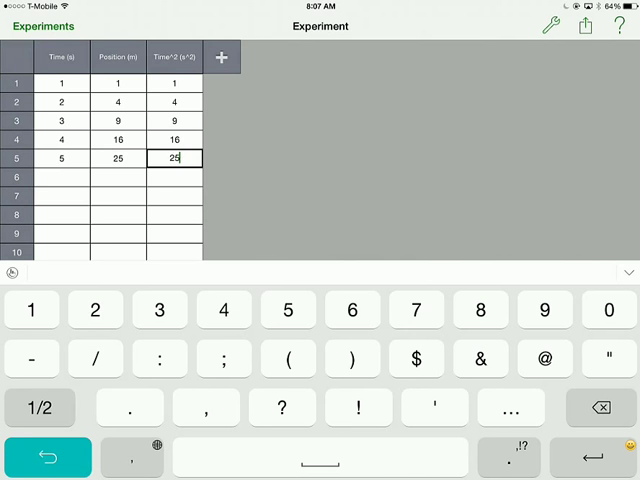
key(return)
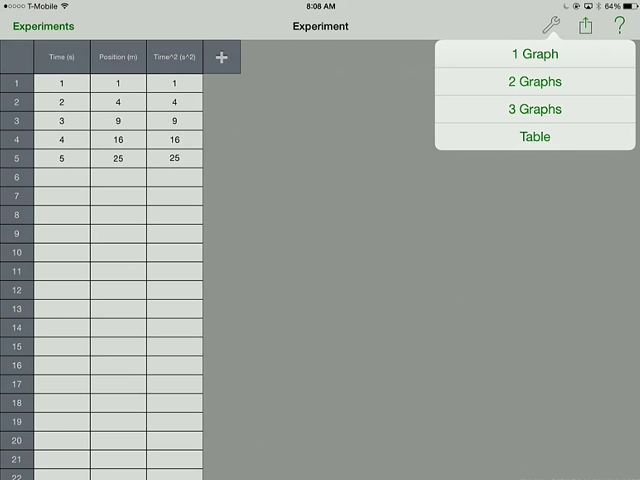
Set the graph's horizontal axis to Time^2 so position is plotted against time squared.
click(534, 54)
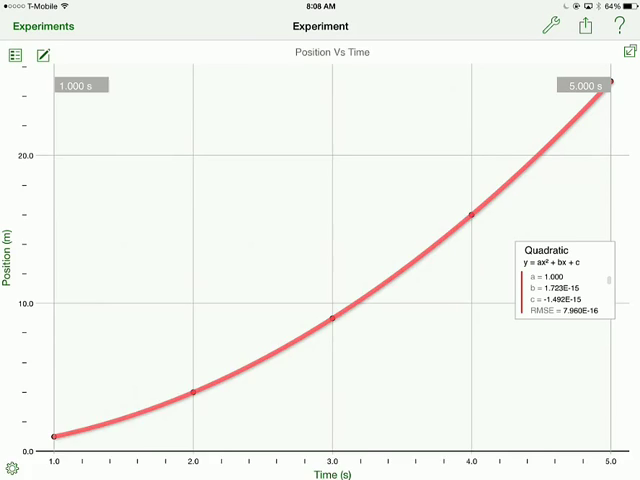
click(16, 56)
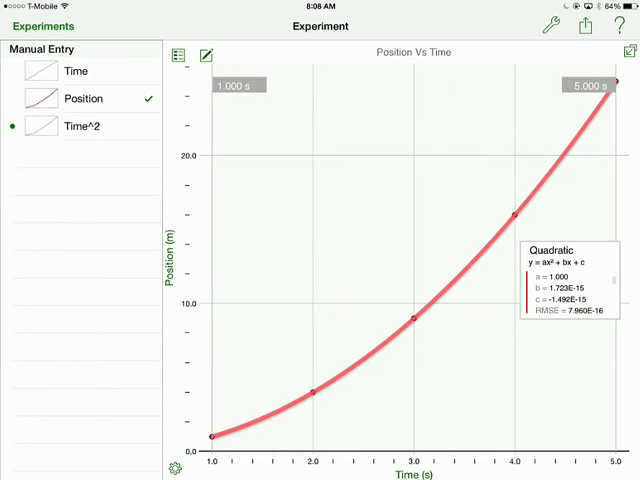
click(178, 54)
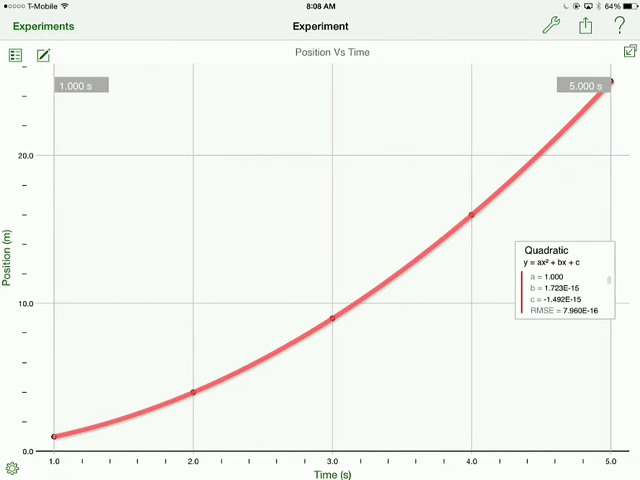
click(332, 474)
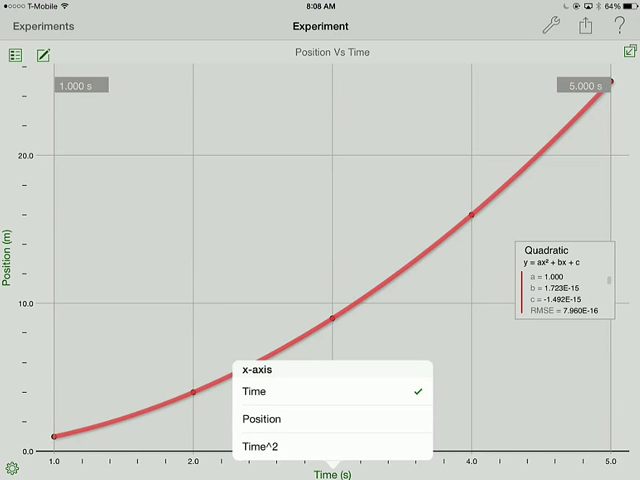
click(272, 444)
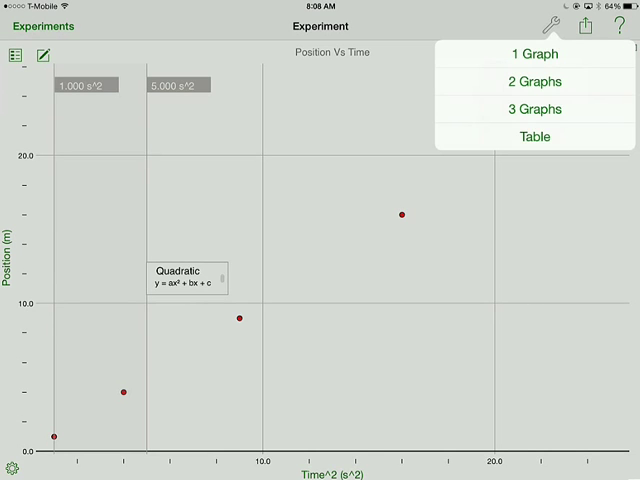
Switch briefly to a two-graph view, then return to a single graph.
click(534, 80)
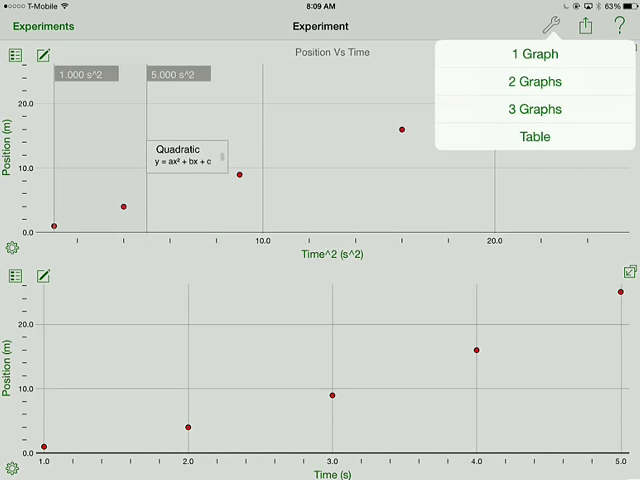
click(534, 54)
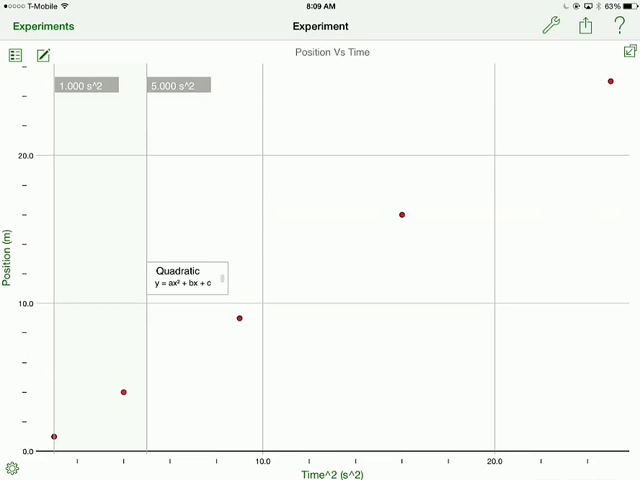
Select the Position vs Time^2 data and apply a linear curve fit.
click(184, 276)
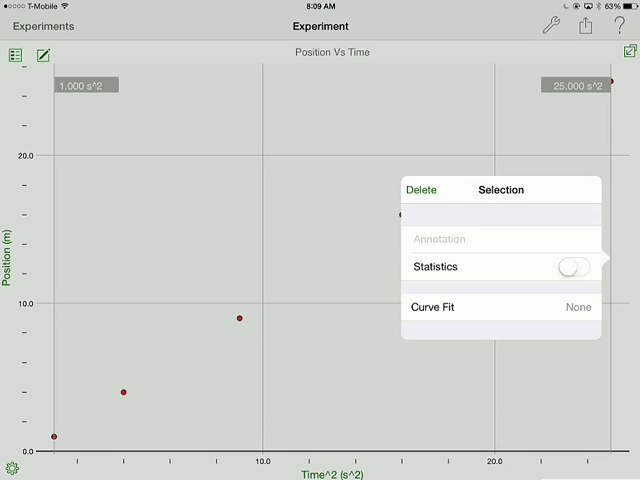
click(578, 306)
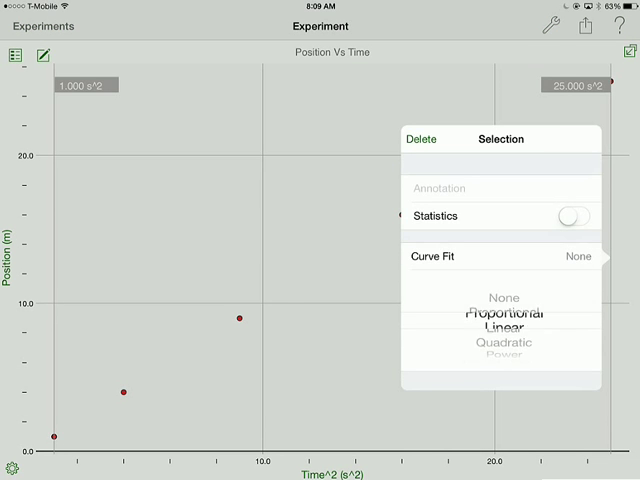
click(504, 326)
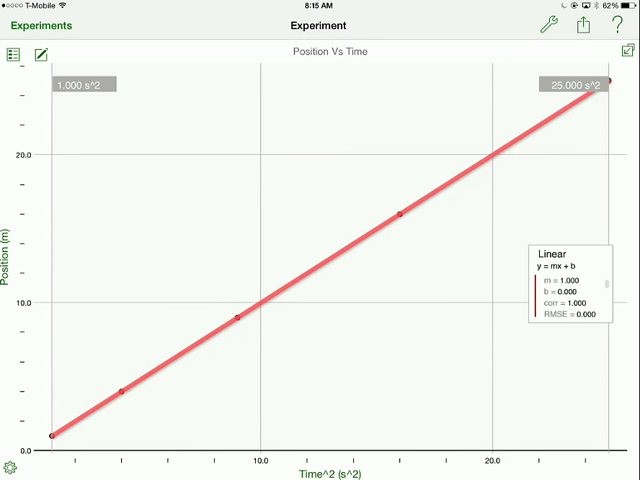
click(584, 24)
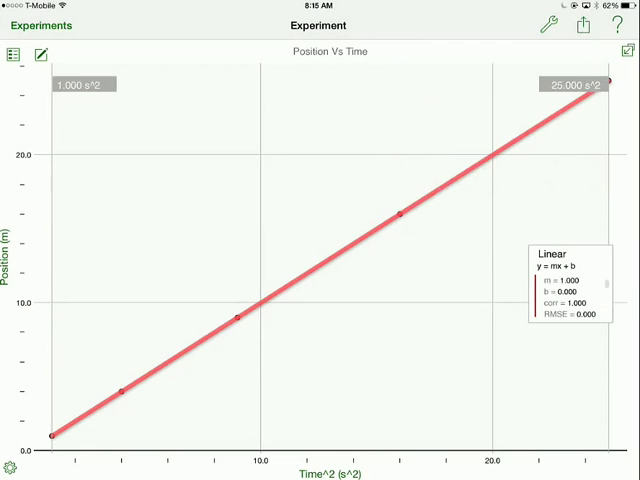
click(588, 24)
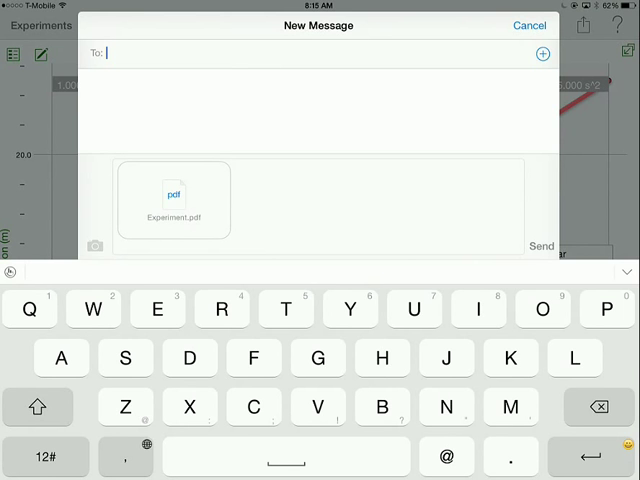
click(528, 24)
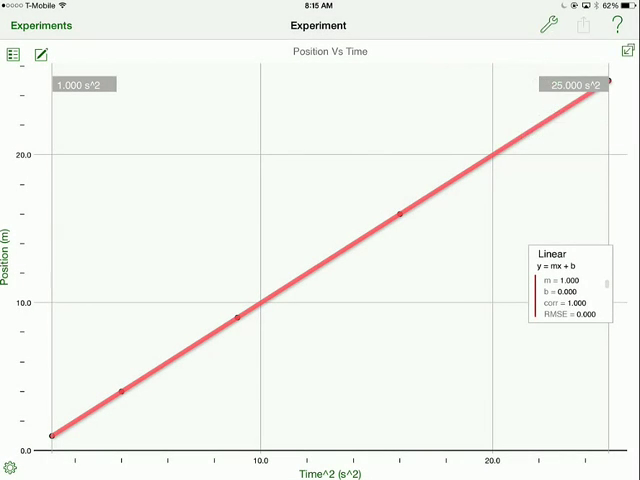
click(588, 24)
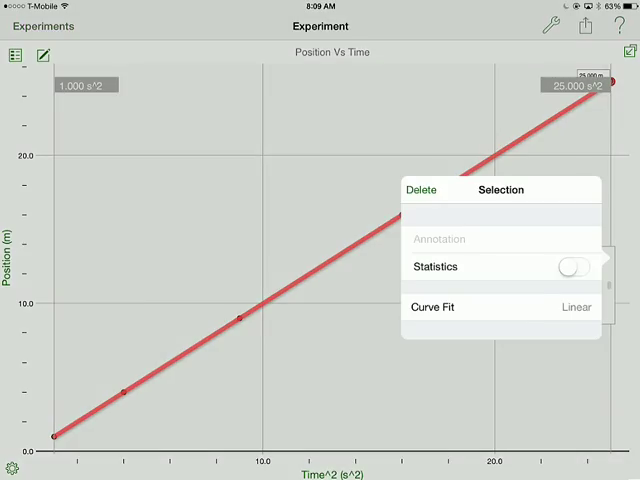
click(572, 266)
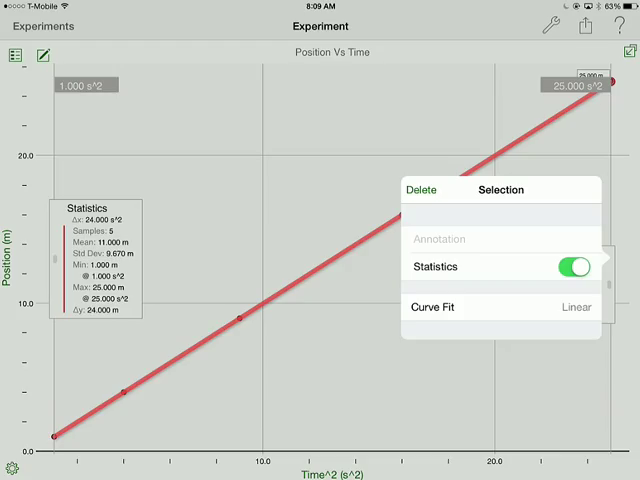
click(574, 266)
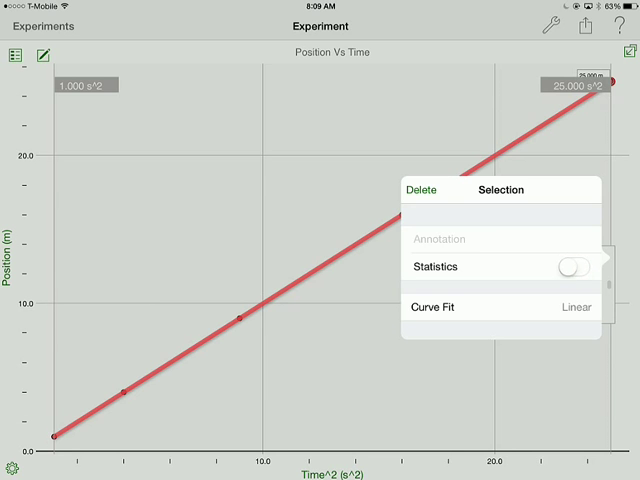
click(432, 308)
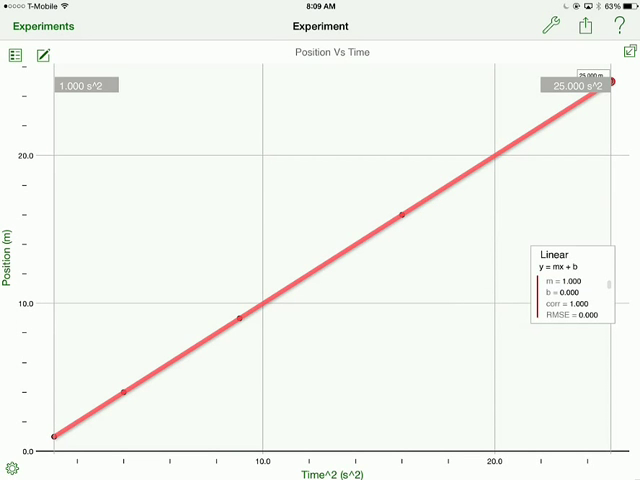
Return to the experiments list and create a new manual-entry experiment.
click(42, 24)
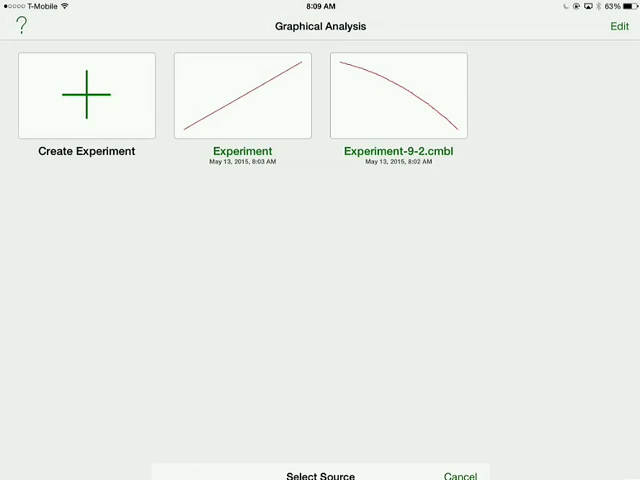
click(84, 96)
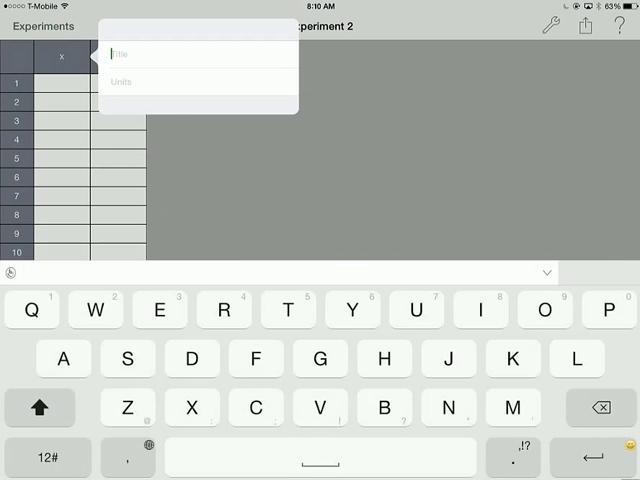
Name the columns Time (s) and Velocity (m/s).
text(Time (s)
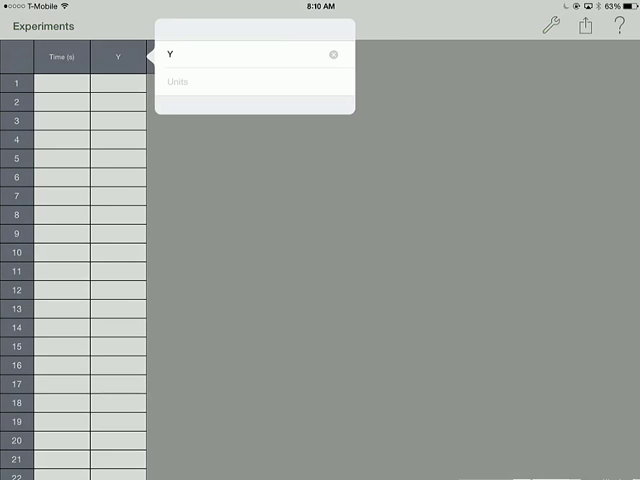
text(e)
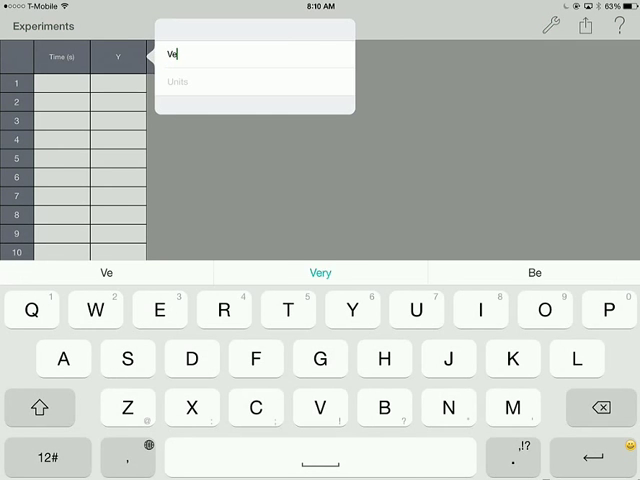
click(320, 272)
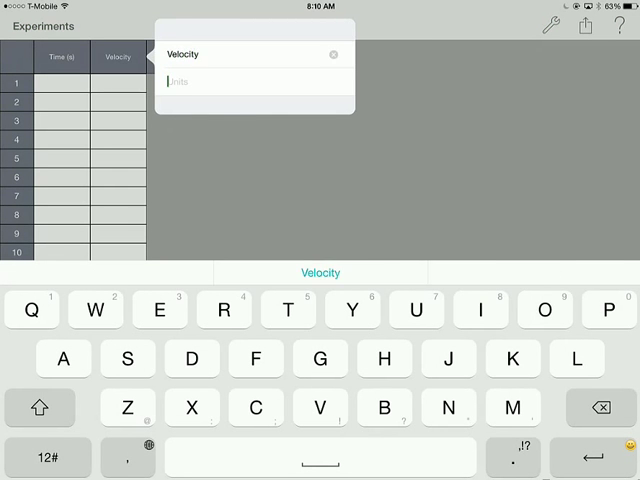
text(time)
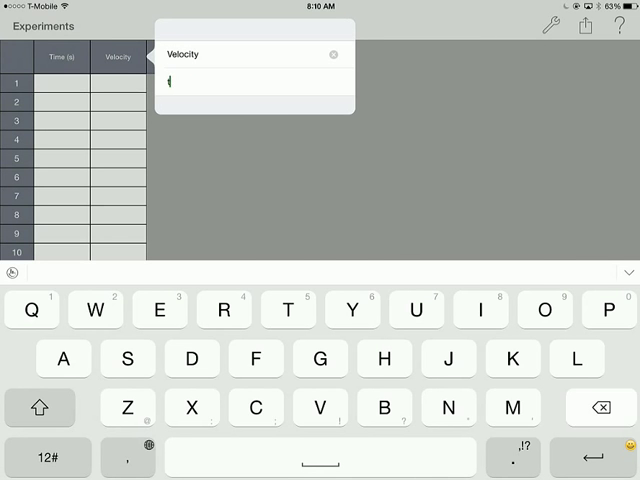
text(m)
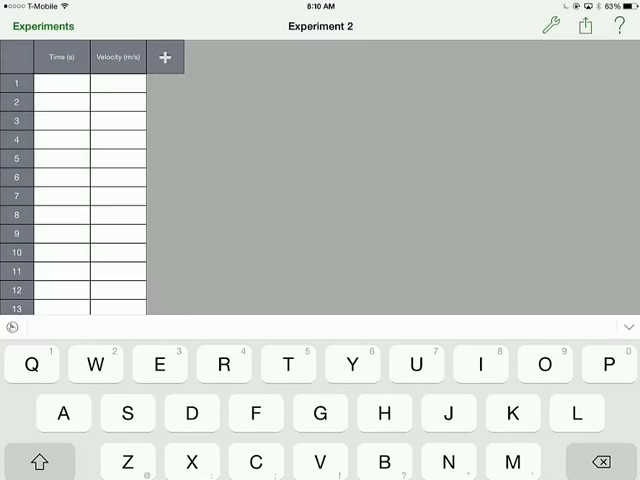
Enter times 1–8 with velocities 2.1, 4, 5.9, 8.1 … 8.0 and plot Velocity vs Time.
click(62, 158)
text(3)
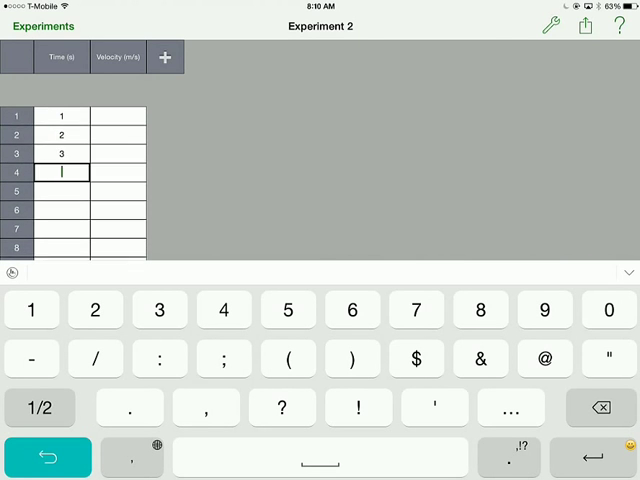
text(4)
click(118, 152)
text(5.9)
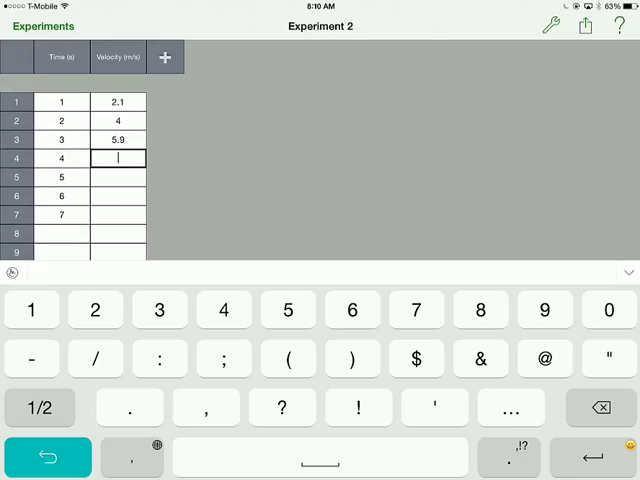
text(8.1)
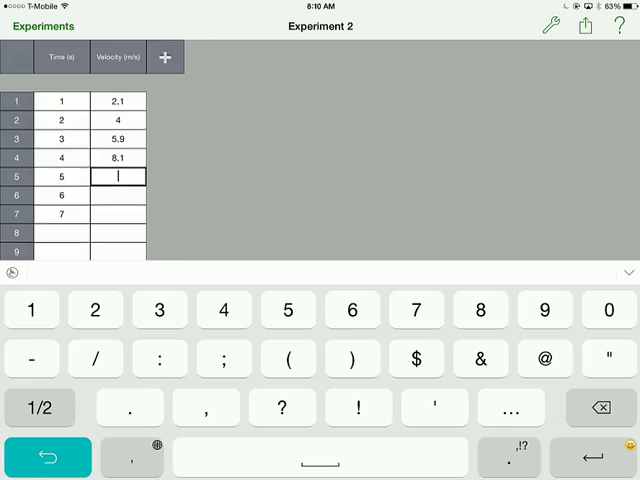
text(8.0)
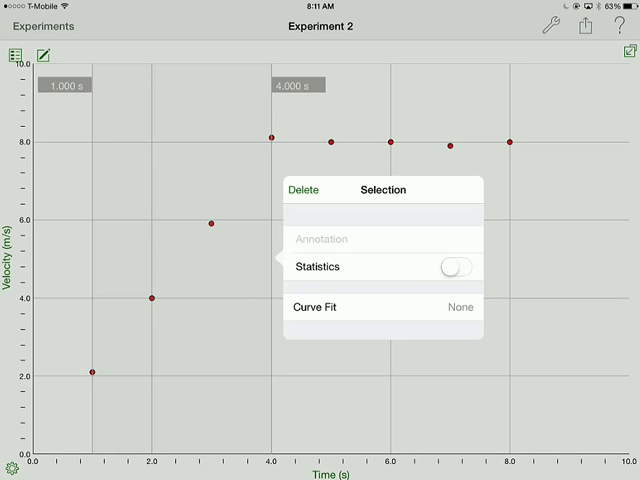
Fit a line to the 1–4 s points, show statistics for the 4–8 s stretch, and go back to Experiments.
click(380, 308)
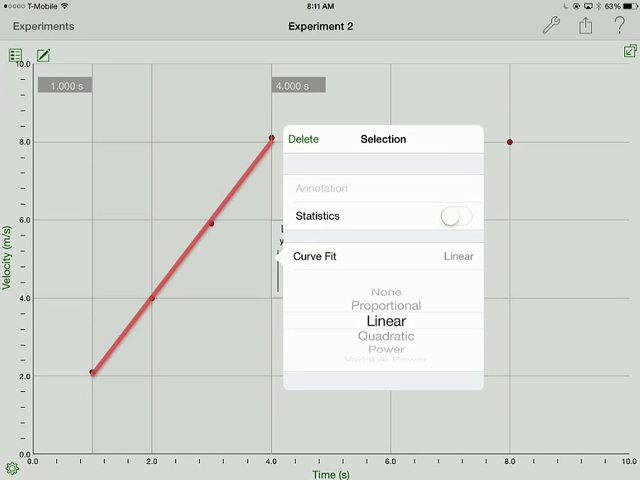
click(388, 320)
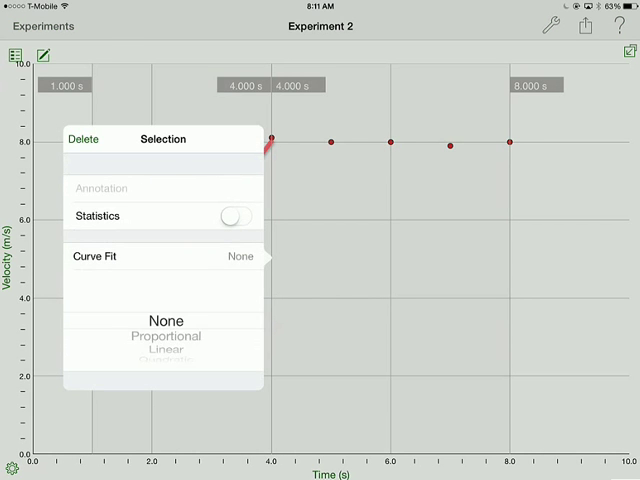
click(166, 320)
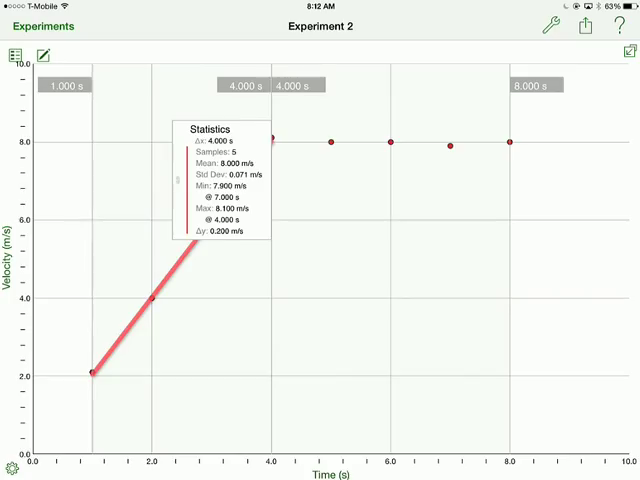
click(44, 26)
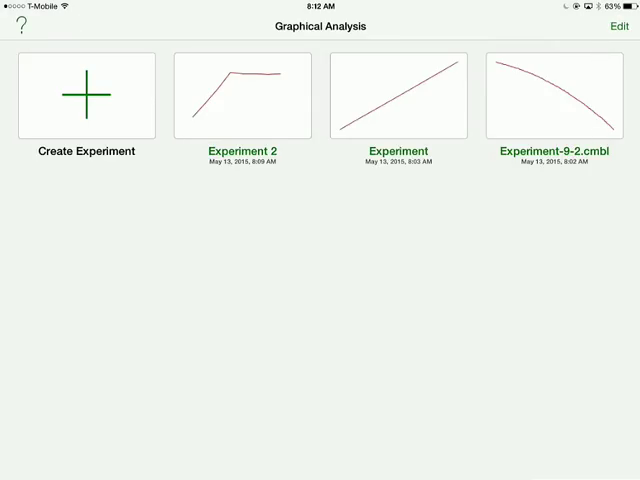